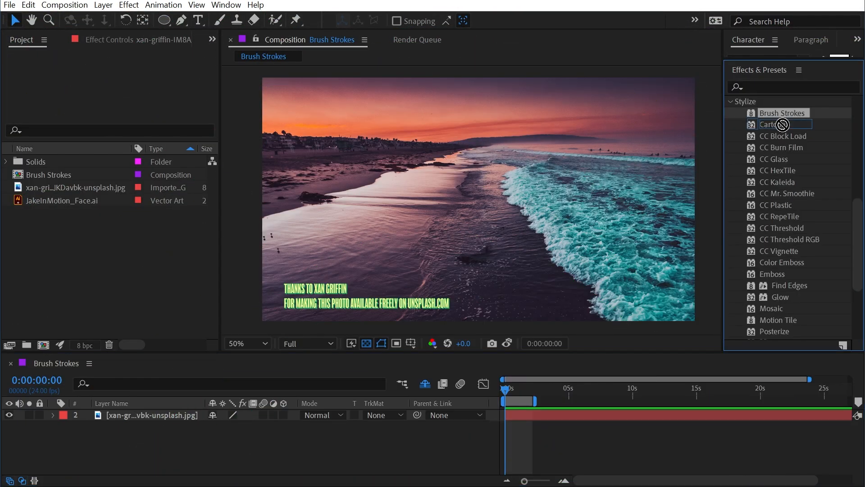
Apply Brush Strokes from the Stylize effects to the beach photo and inspect the shoreline texture
{"action": "double_click", "coordinate": [782, 112]}
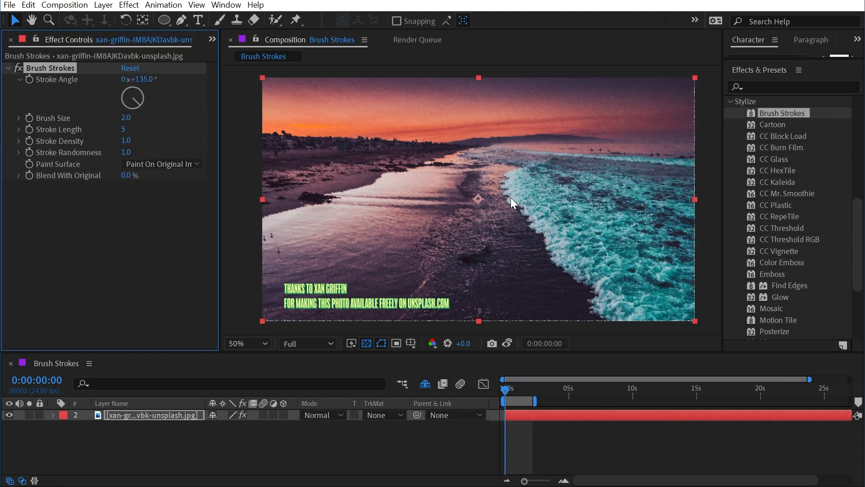
{"action": "left_click", "coordinate": [245, 343]}
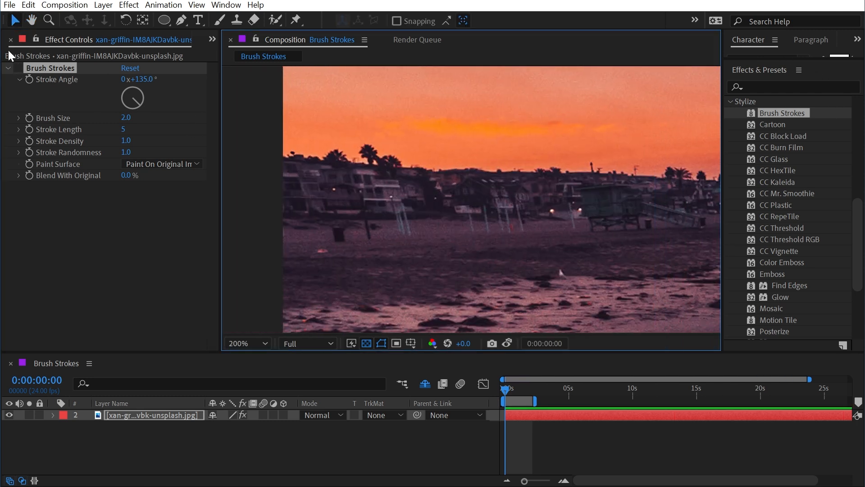
{"action": "left_click", "coordinate": [245, 343]}
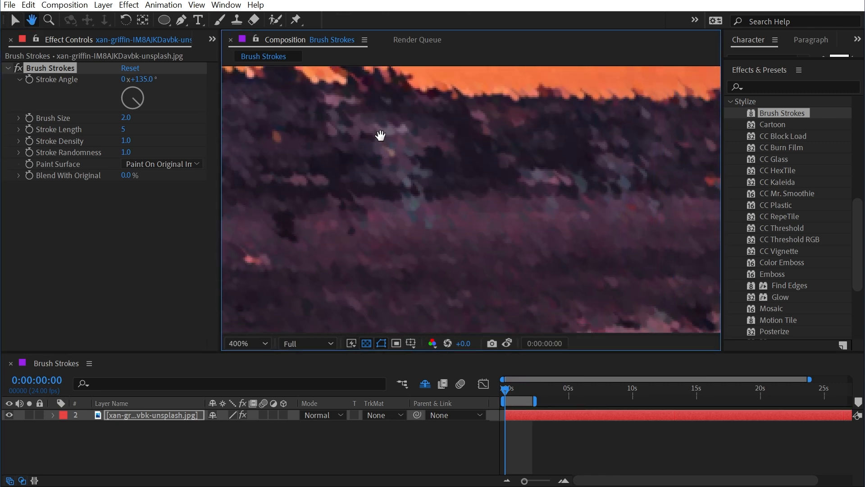
{"action": "left_click", "coordinate": [263, 342]}
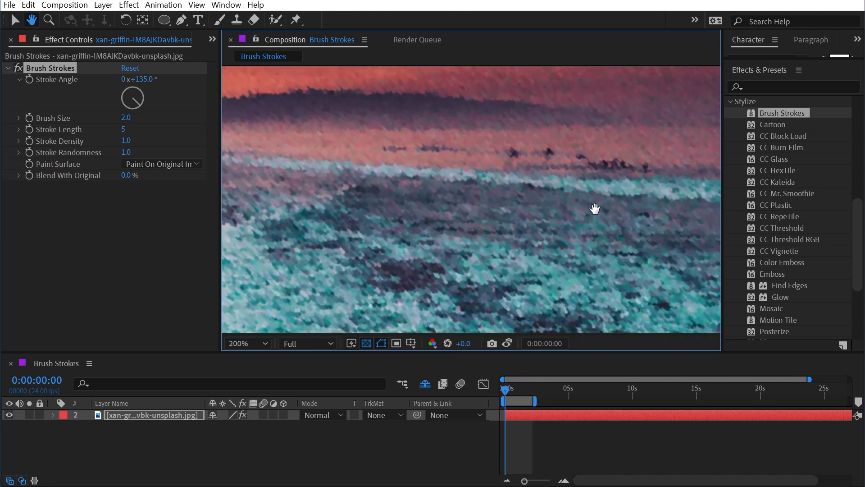
{"action": "left_click_drag", "start_coordinate": [595, 209], "coordinate": [494, 210]}
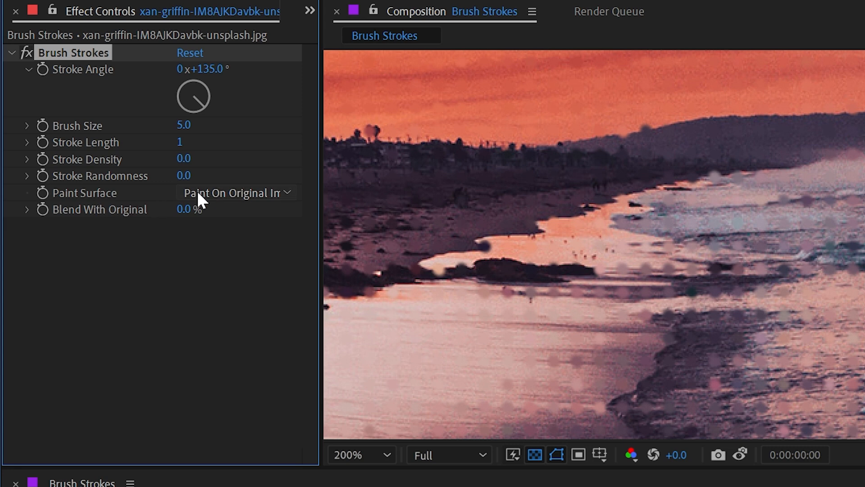
Review the Paint Surface choices for Brush Strokes, still painting on the original image
{"action": "left_click", "coordinate": [236, 192]}
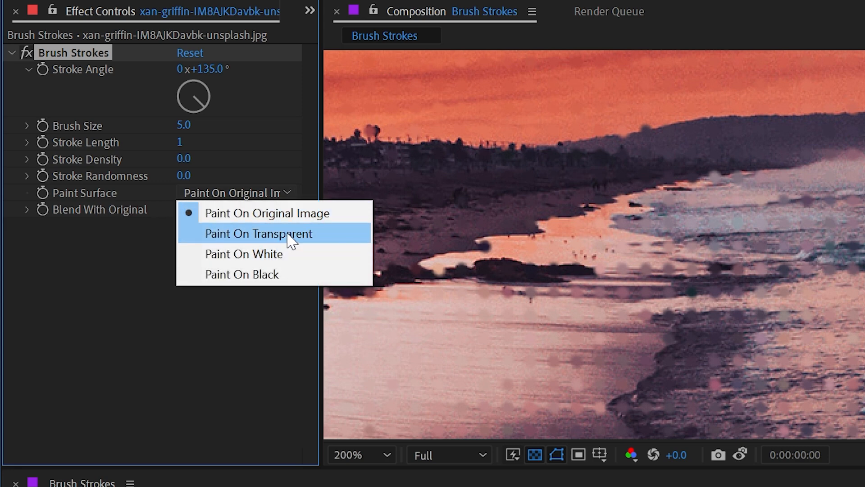
Paint the strokes on a transparent surface, hide the checkerboard, and bring stroke length back to 1
{"action": "left_click", "coordinate": [259, 233]}
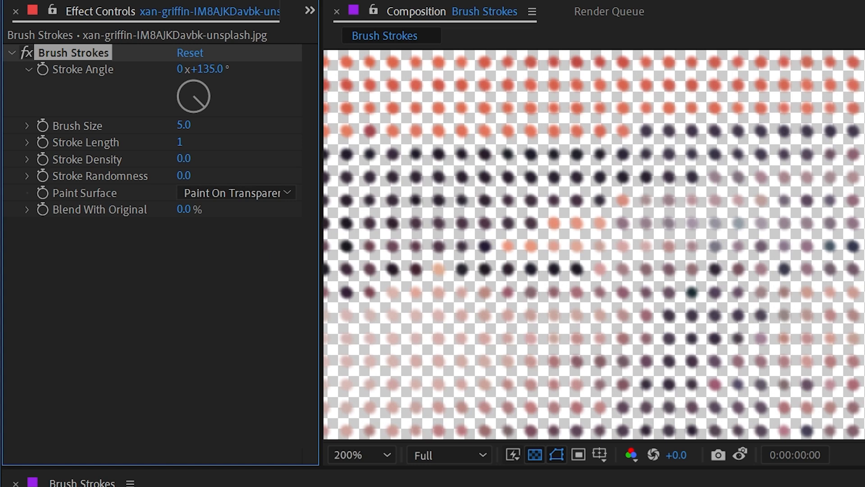
{"action": "left_click", "coordinate": [534, 454]}
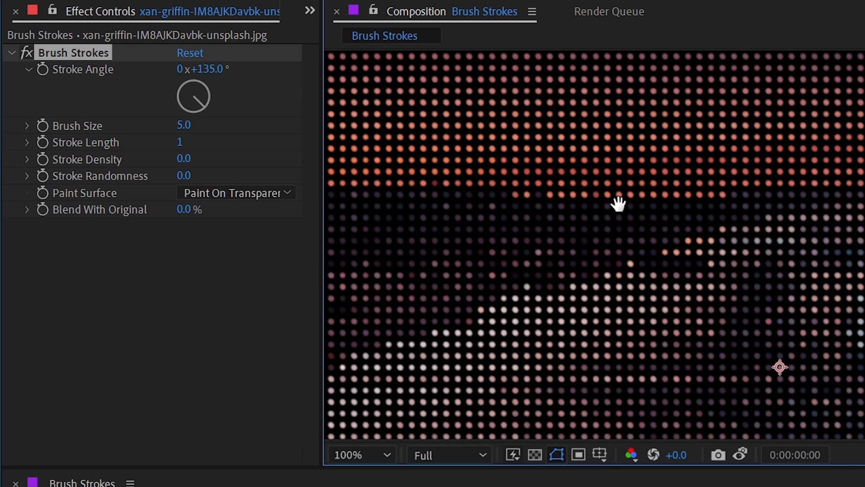
{"action": "left_click_drag", "start_coordinate": [619, 203], "coordinate": [837, 197]}
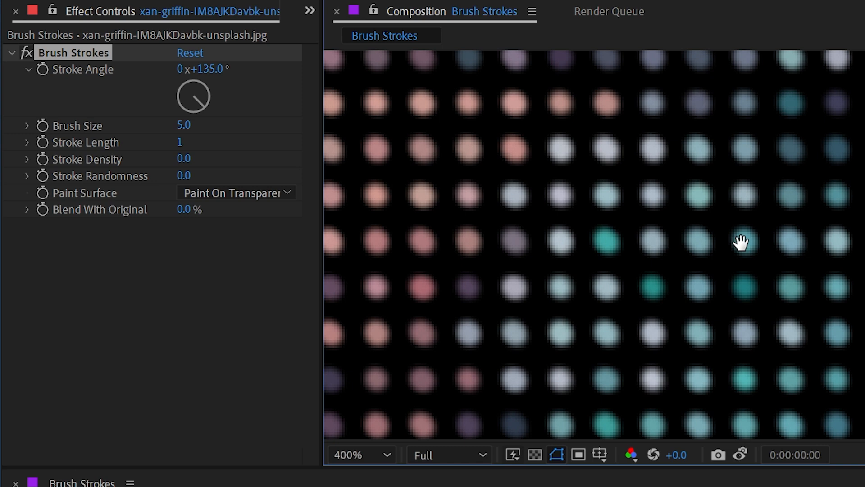
{"action": "left_click", "coordinate": [359, 454]}
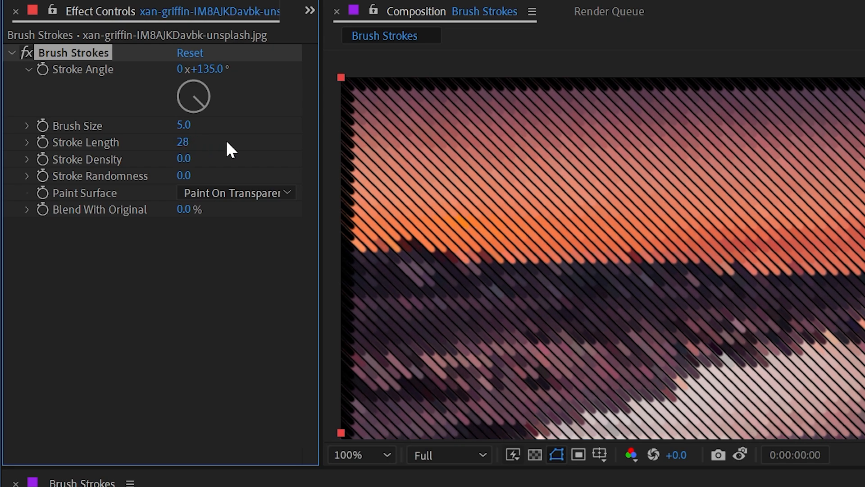
{"action": "left_click_drag", "start_coordinate": [183, 141], "coordinate": [179, 142]}
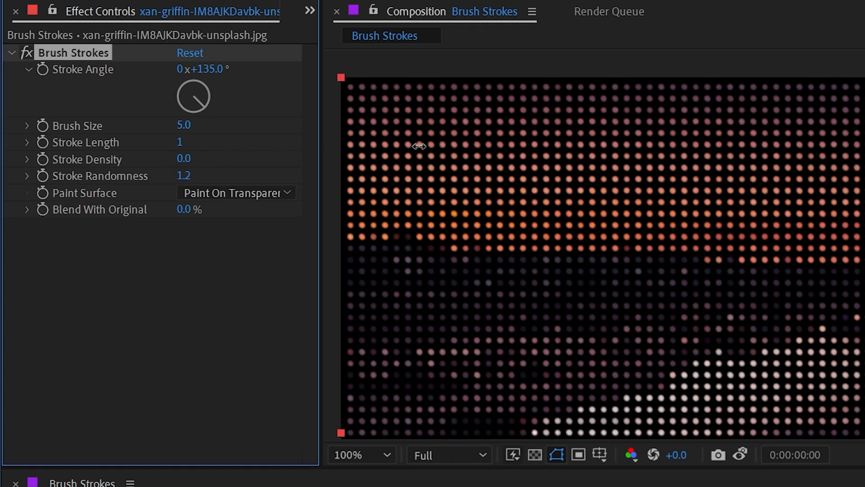
{"action": "left_click", "coordinate": [235, 193]}
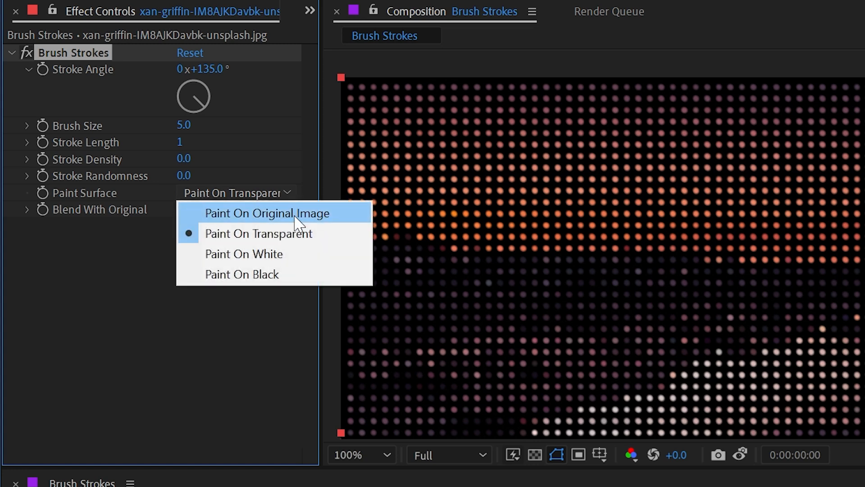
Try painting on the original image, white and black, then reset Brush Strokes to its defaults
{"action": "left_click", "coordinate": [268, 213]}
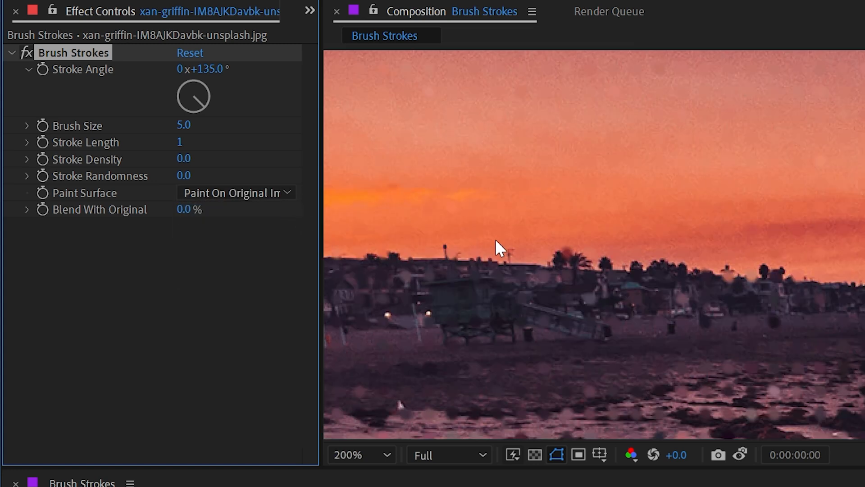
{"action": "left_click", "coordinate": [235, 193]}
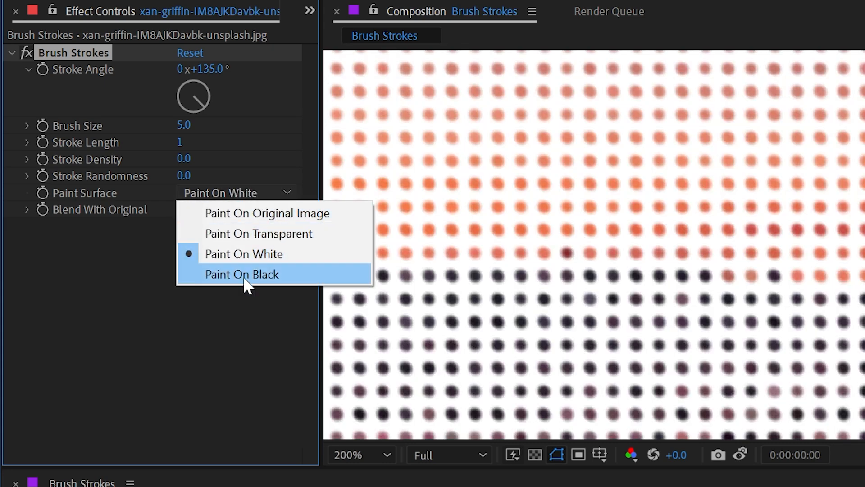
{"action": "left_click", "coordinate": [241, 274]}
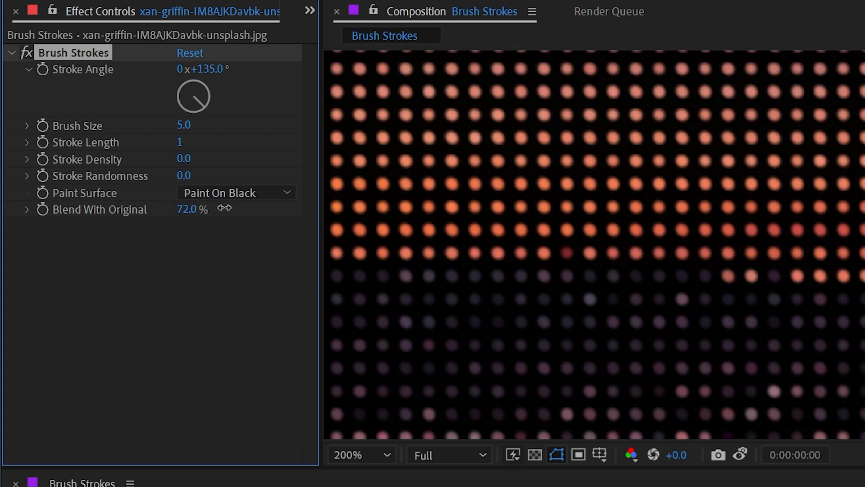
{"action": "left_click", "coordinate": [190, 53]}
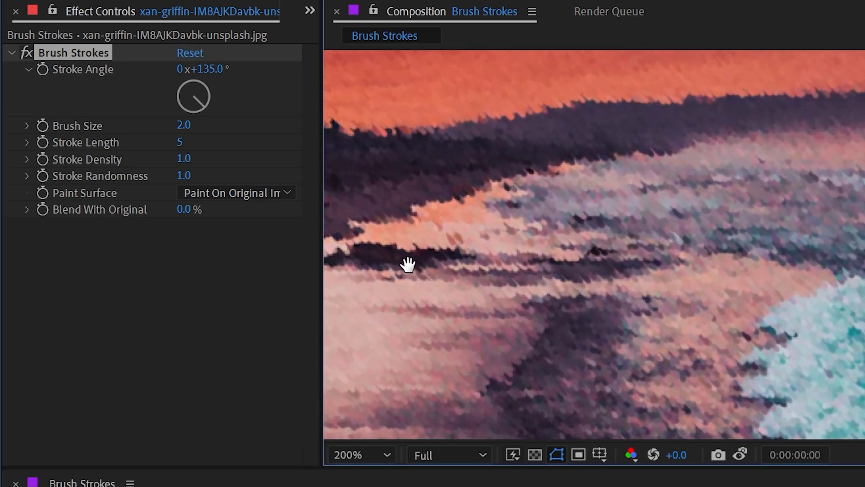
{"action": "left_click_drag", "start_coordinate": [408, 264], "coordinate": [578, 299]}
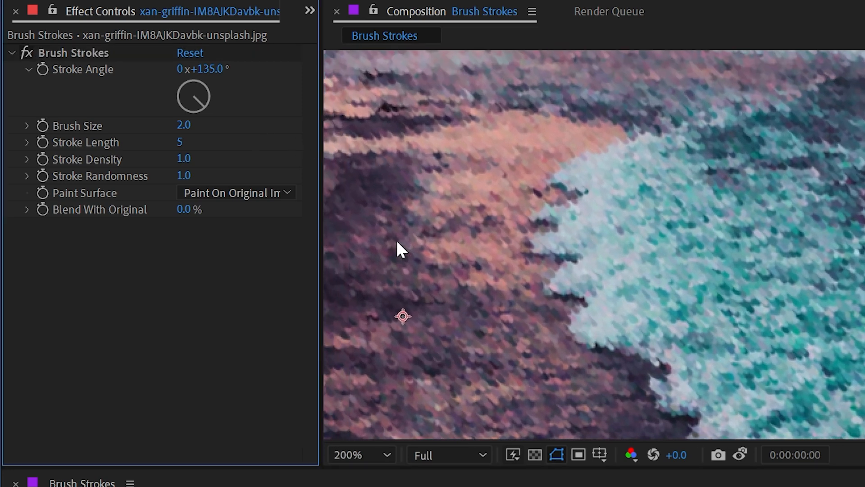
{"action": "mouse_move", "coordinate": [709, 346]}
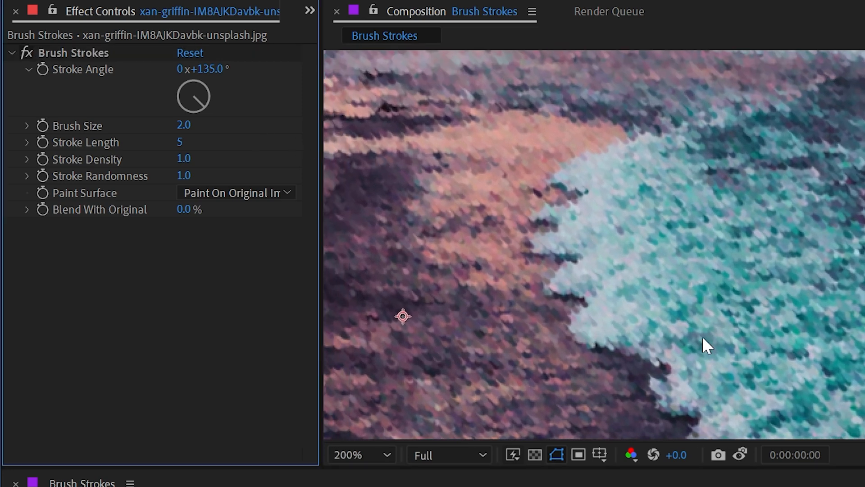
{"action": "mouse_move", "coordinate": [623, 314]}
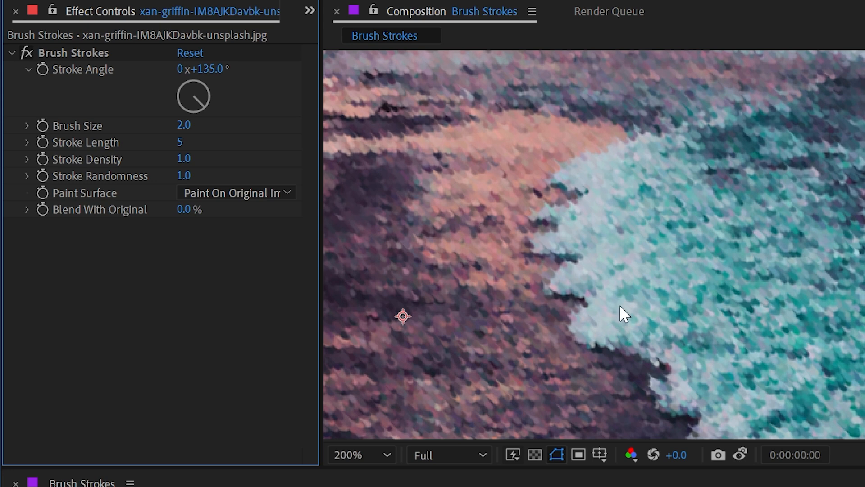
{"action": "mouse_move", "coordinate": [208, 193]}
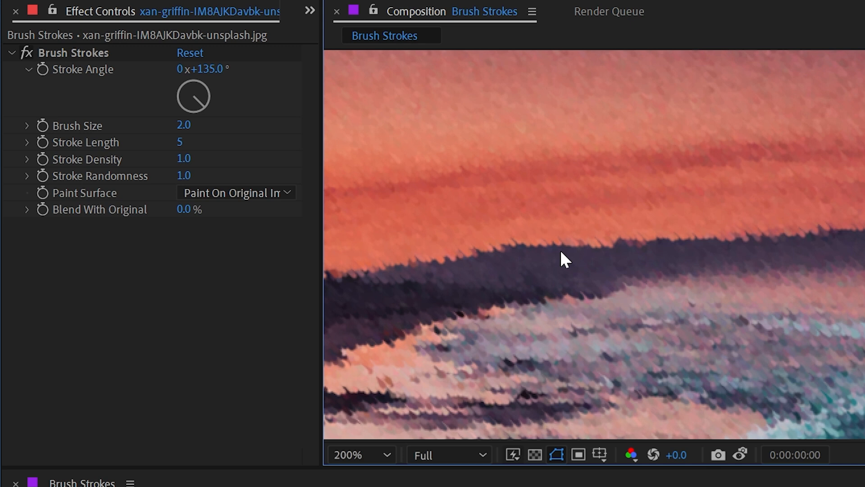
{"action": "mouse_move", "coordinate": [462, 274]}
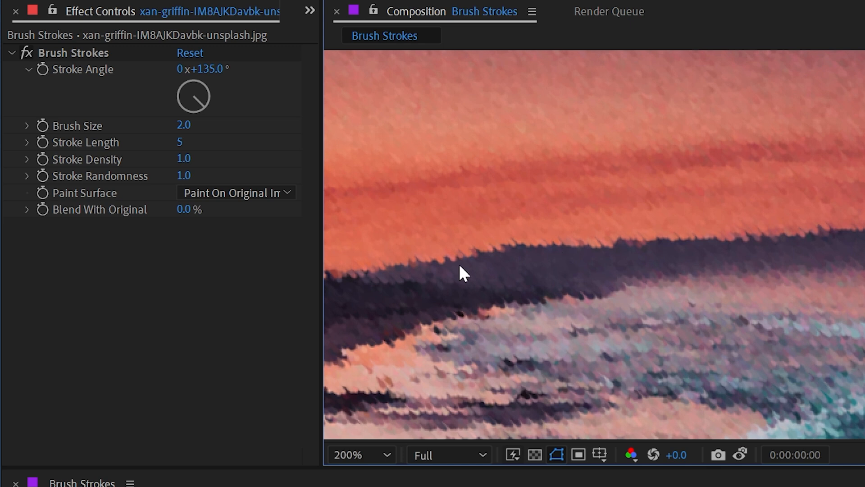
{"action": "mouse_move", "coordinate": [243, 150]}
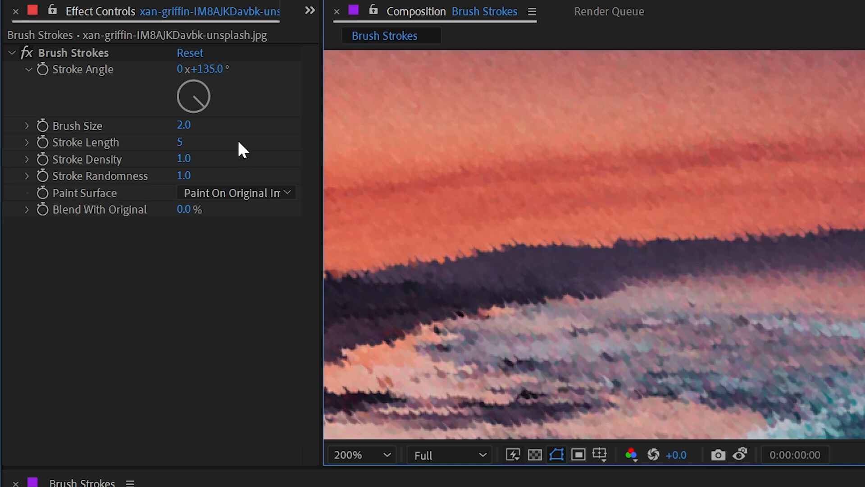
{"action": "mouse_move", "coordinate": [563, 340]}
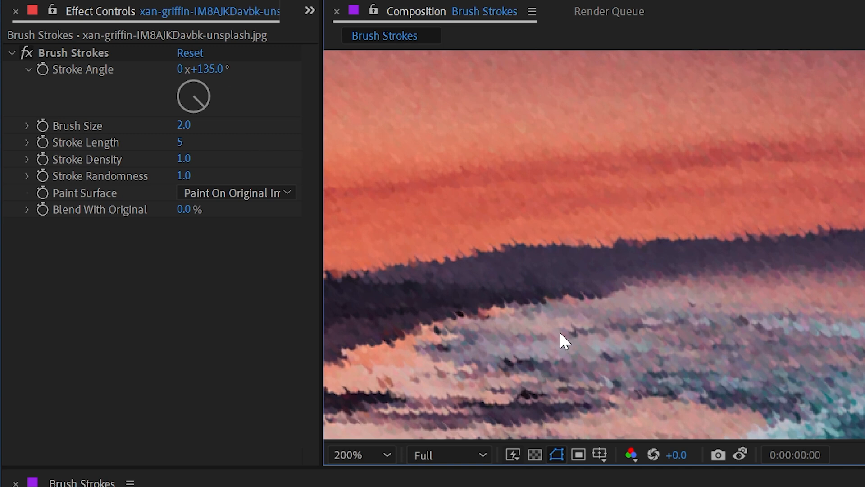
{"action": "mouse_move", "coordinate": [346, 109]}
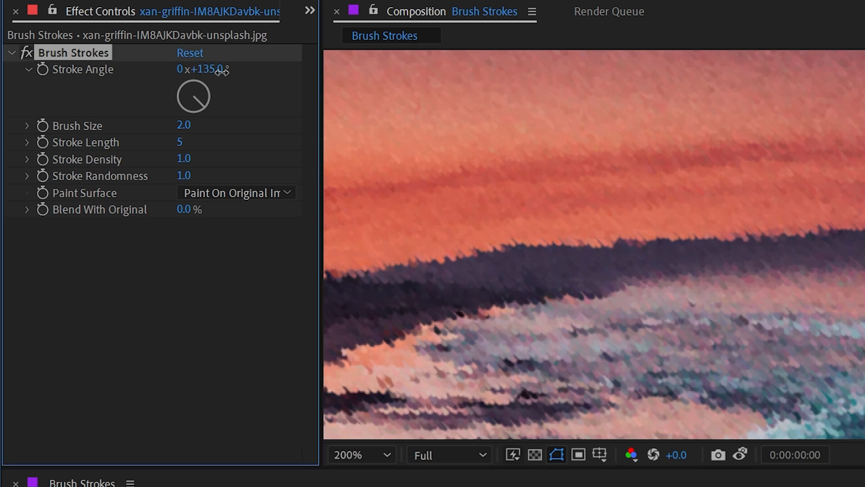
{"action": "left_click_drag", "start_coordinate": [205, 70], "coordinate": [226, 69]}
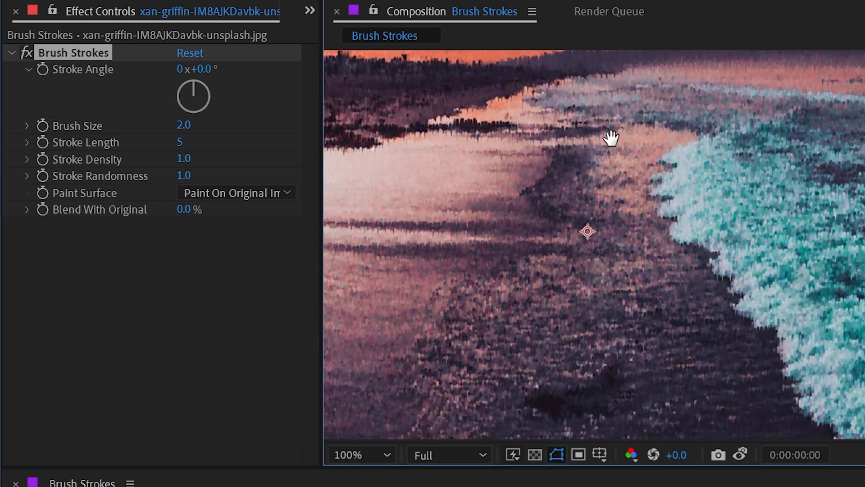
{"action": "left_click_drag", "start_coordinate": [193, 97], "coordinate": [204, 72]}
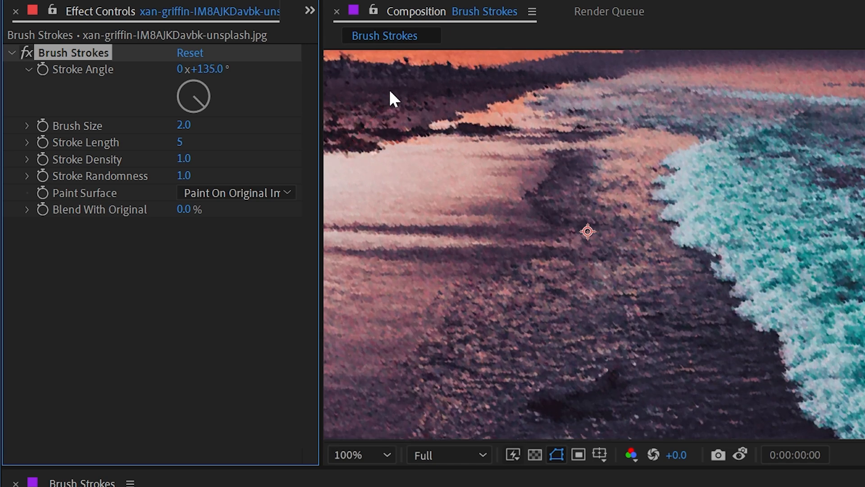
{"action": "left_click", "coordinate": [361, 454]}
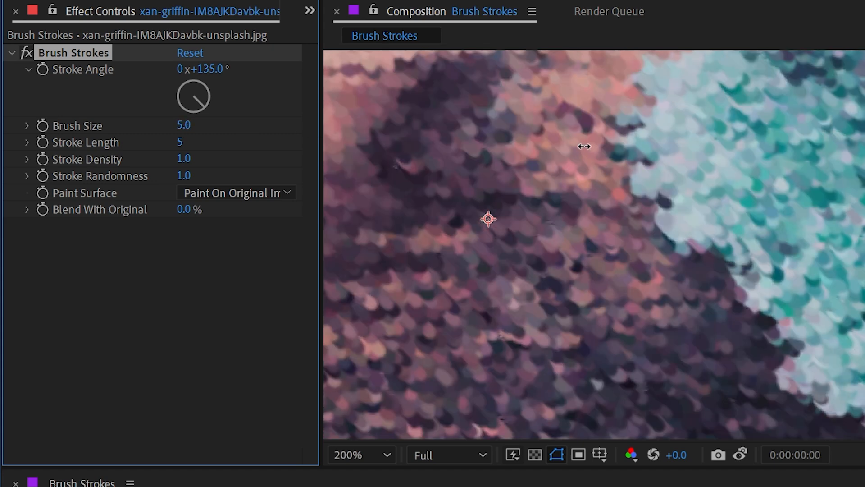
Set the Brush Strokes brush size to 3.5 on the beach photo
{"action": "left_click", "coordinate": [361, 454]}
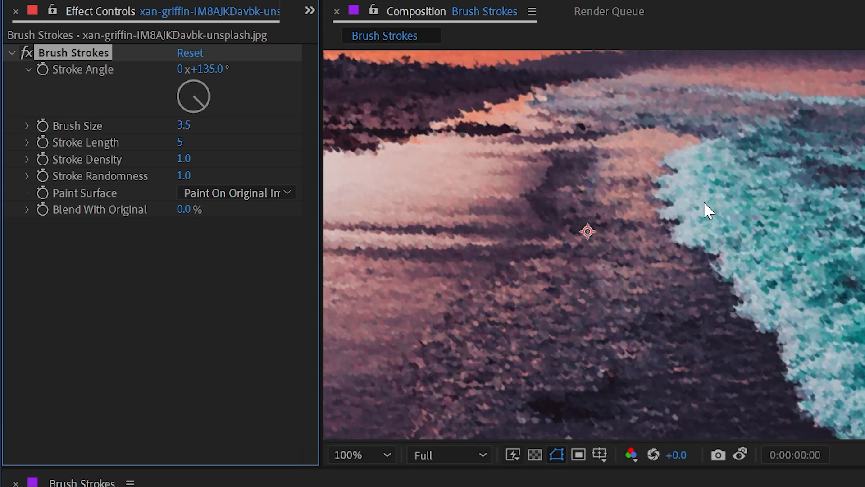
{"action": "mouse_move", "coordinate": [665, 174]}
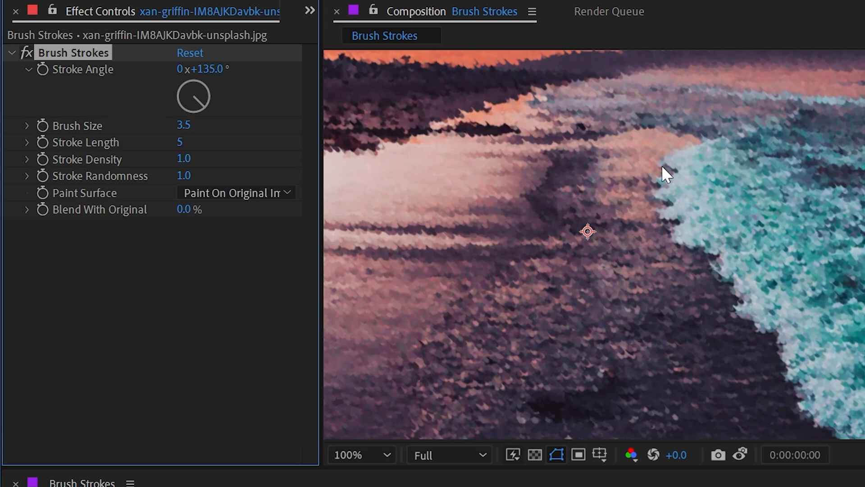
{"action": "left_click_drag", "start_coordinate": [665, 174], "coordinate": [621, 120]}
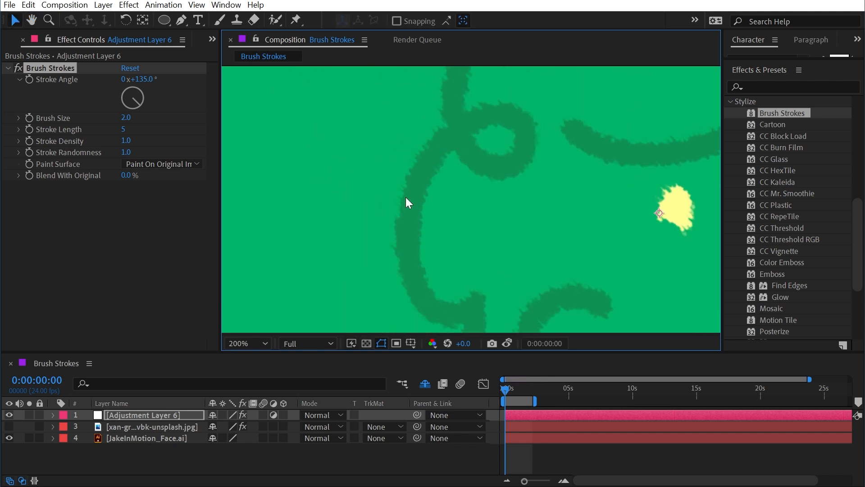
{"action": "mouse_move", "coordinate": [415, 201]}
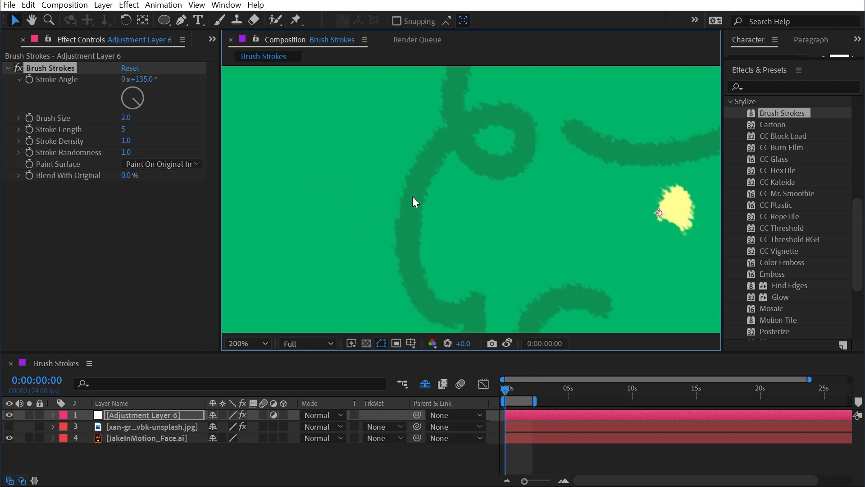
{"action": "mouse_move", "coordinate": [137, 128]}
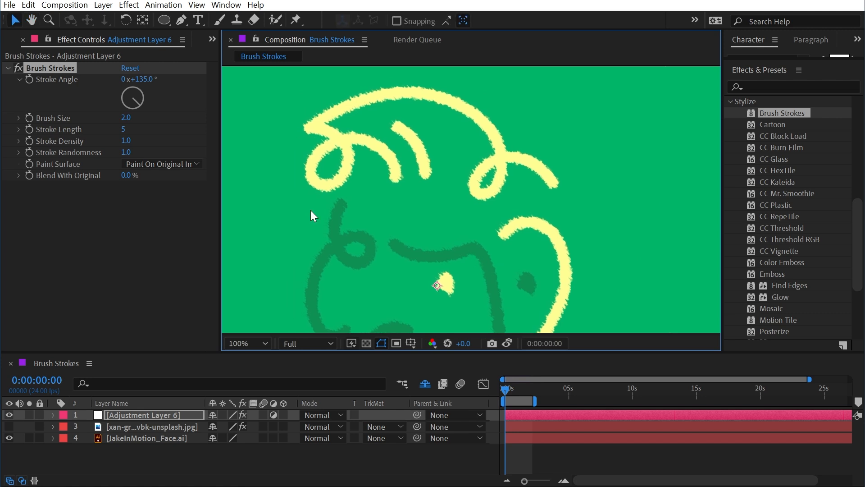
{"action": "mouse_move", "coordinate": [154, 172]}
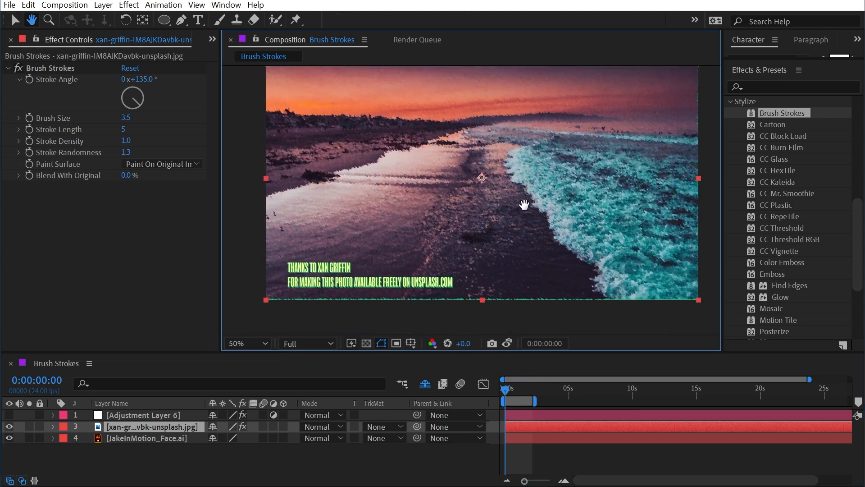
Add a Fast Box Blur of radius 1 to the beach photo ahead of Brush Strokes
{"action": "type", "text": "fast"}
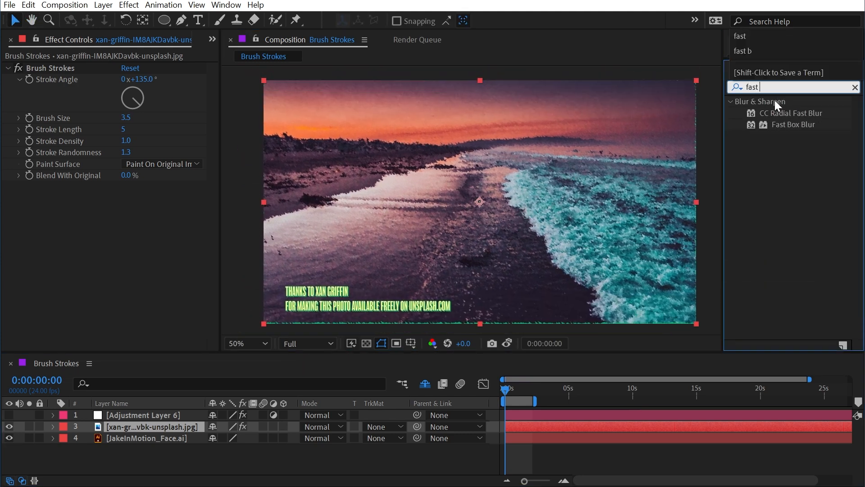
{"action": "double_click", "coordinate": [793, 124]}
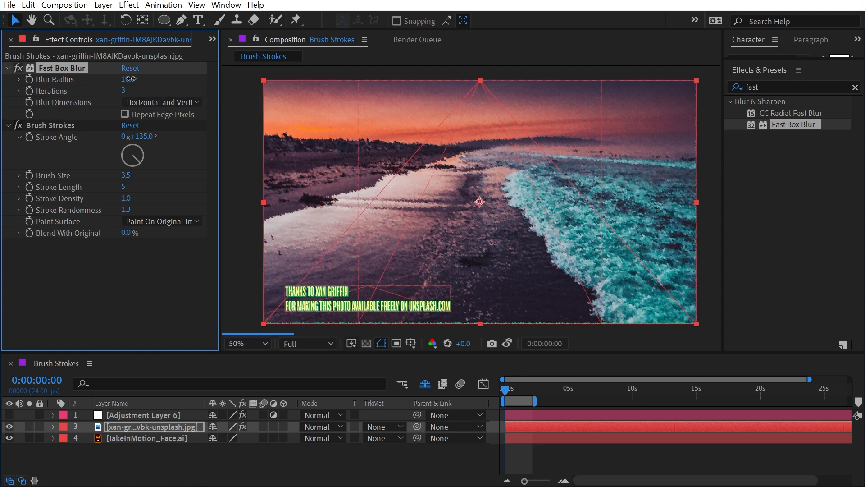
{"action": "left_click", "coordinate": [125, 80]}
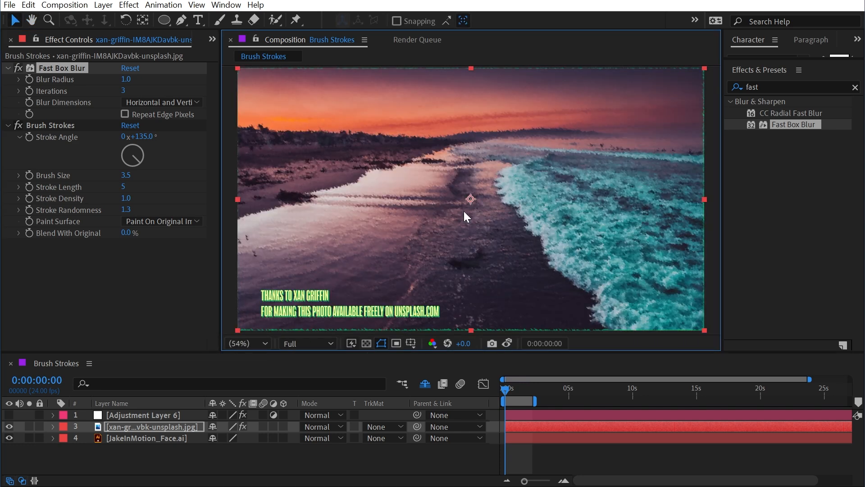
{"action": "mouse_move", "coordinate": [458, 212]}
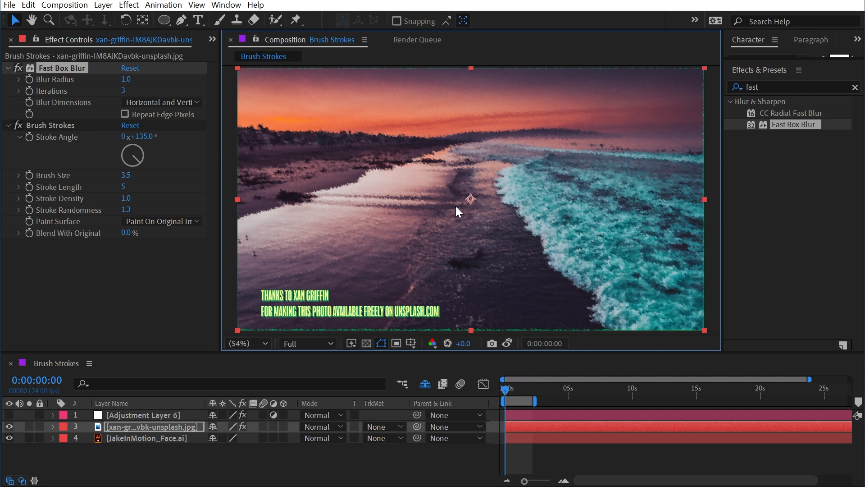
{"action": "mouse_move", "coordinate": [149, 270]}
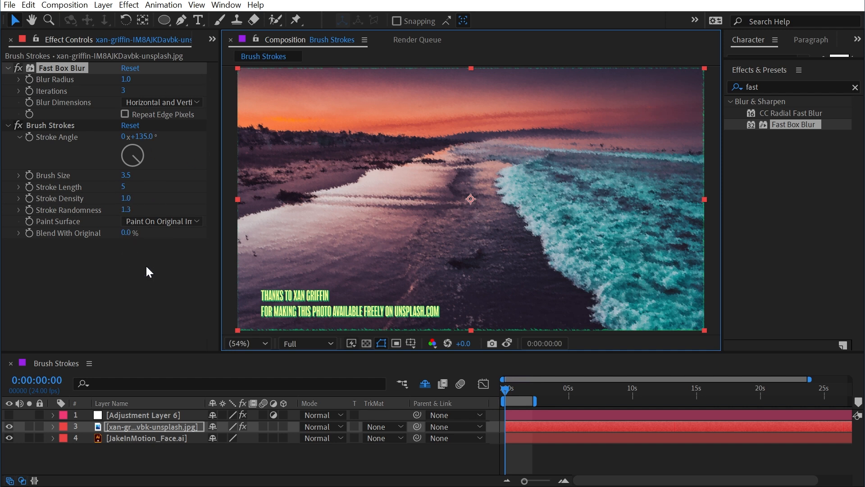